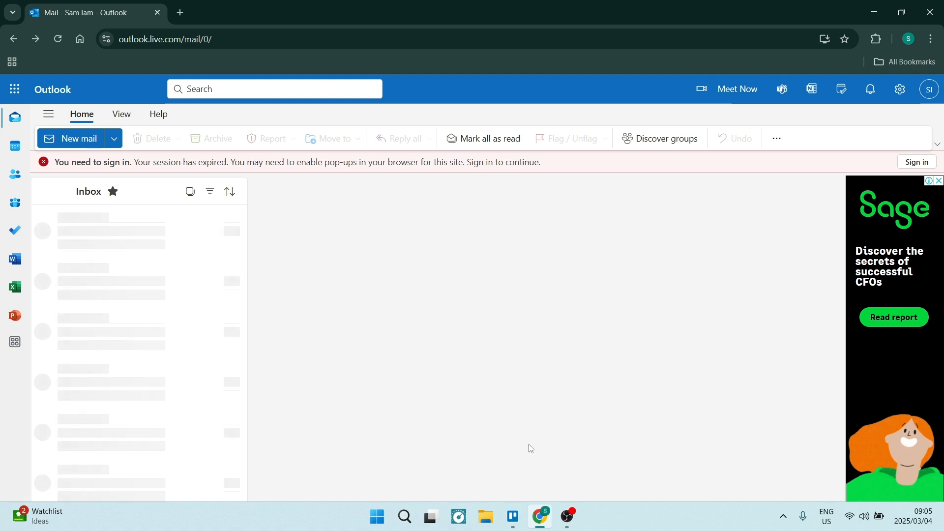
mouse_move(135, 276)
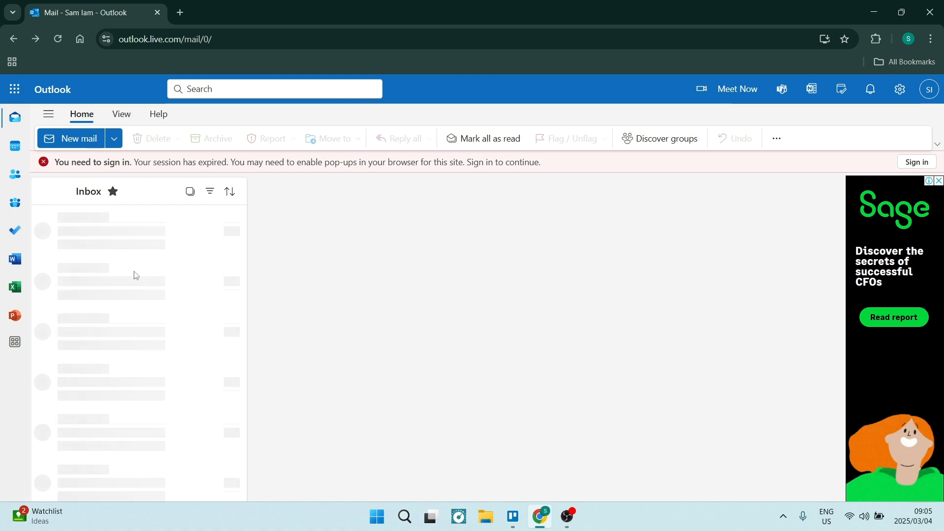
mouse_move(174, 211)
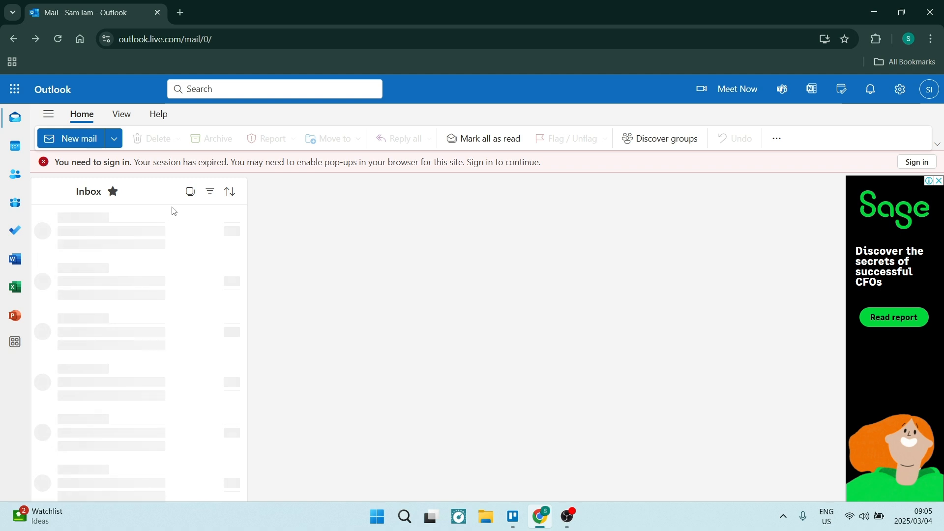
mouse_move(798, 102)
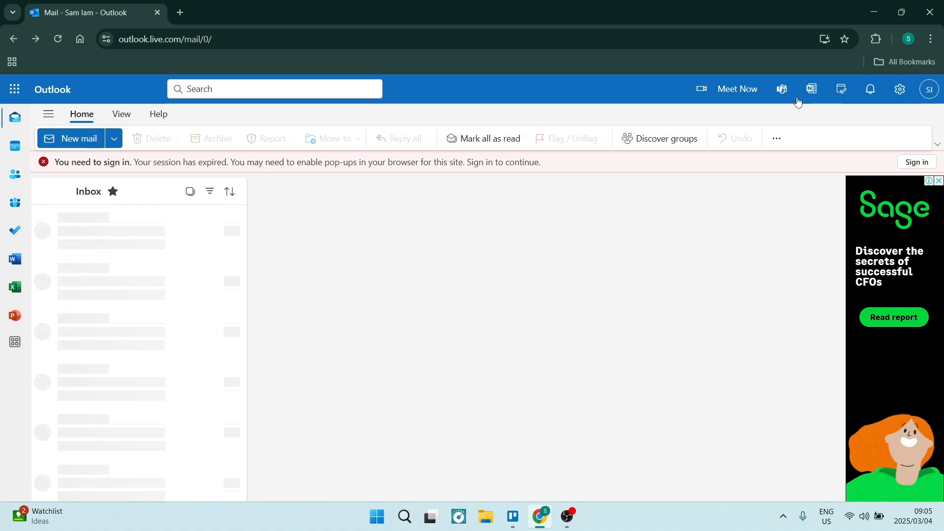
mouse_move(128, 117)
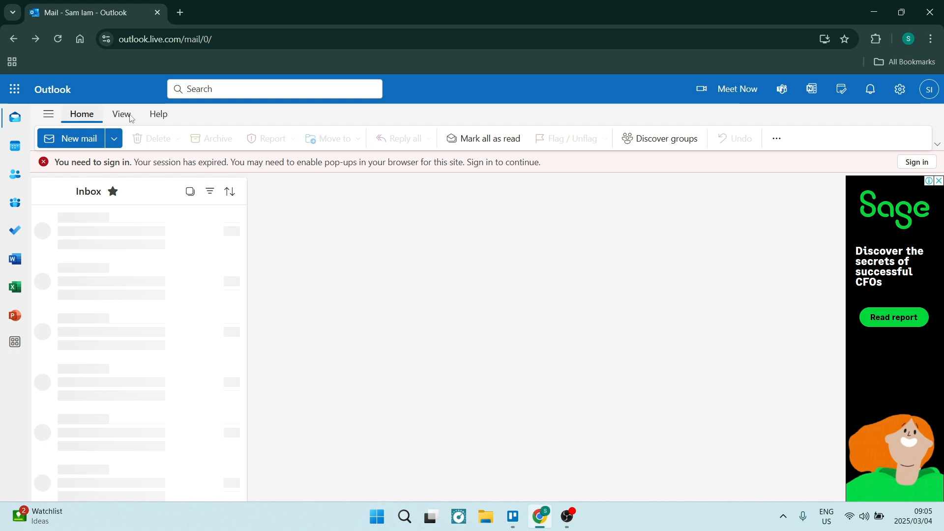
Step: Show the View ribbon's display and layout commands
left_click(121, 114)
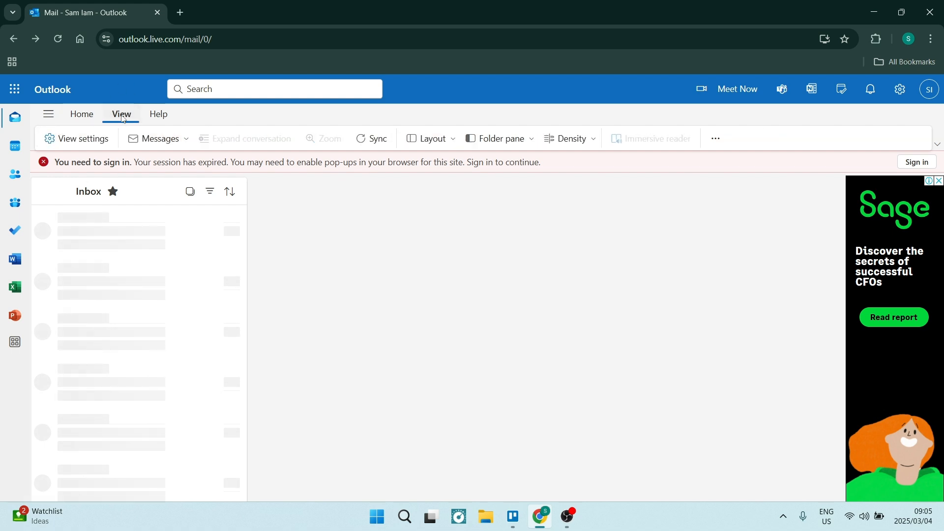
Step: Reach the Mail > Rules page from View settings
left_click(76, 139)
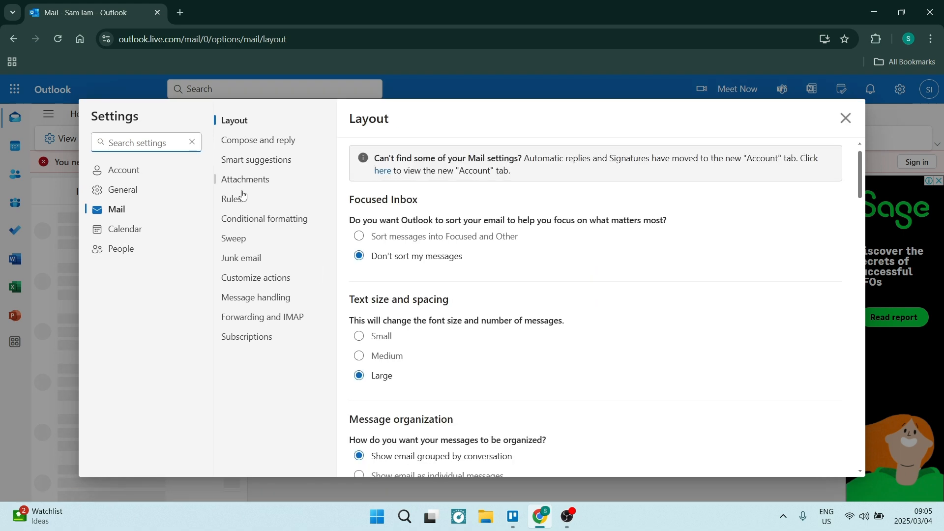
left_click(231, 199)
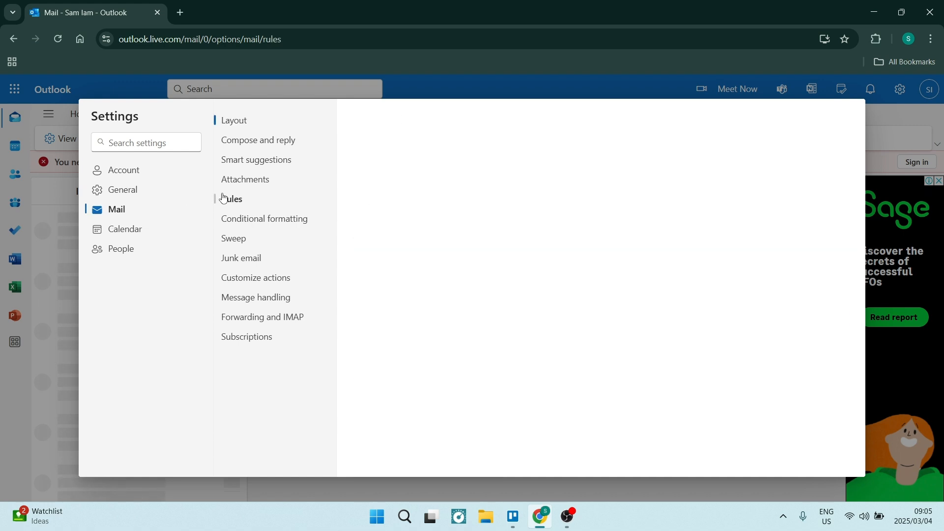
left_click(230, 198)
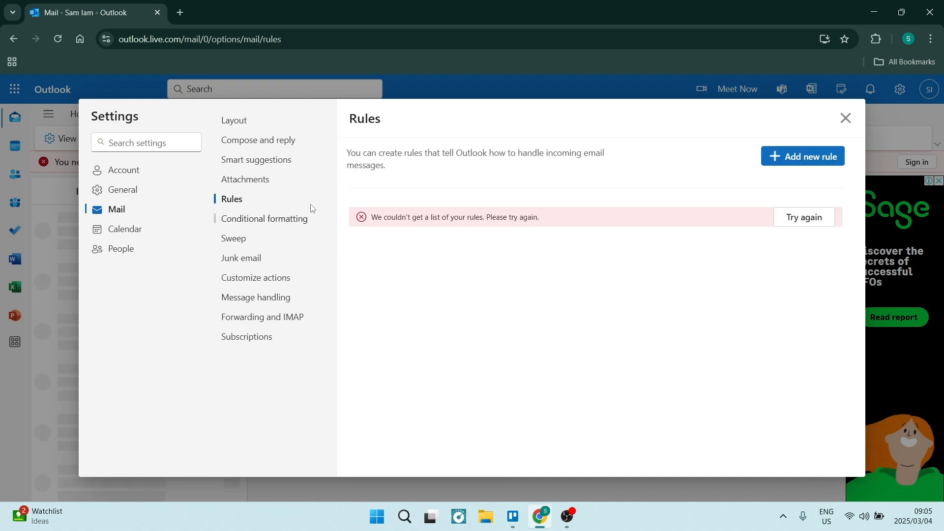
Step: Start a new mail rule and name it 'Auto Bcc'
left_click(803, 156)
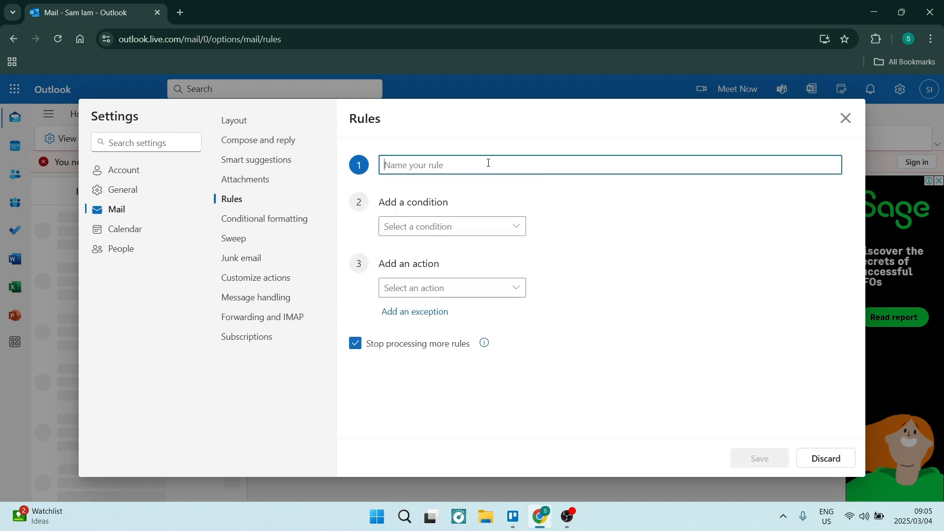
type("Auto")
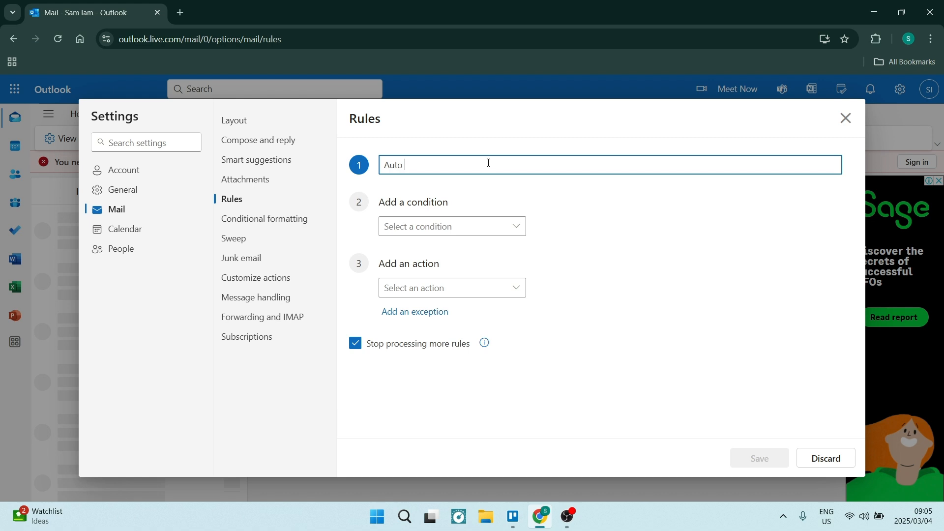
type("Bcc")
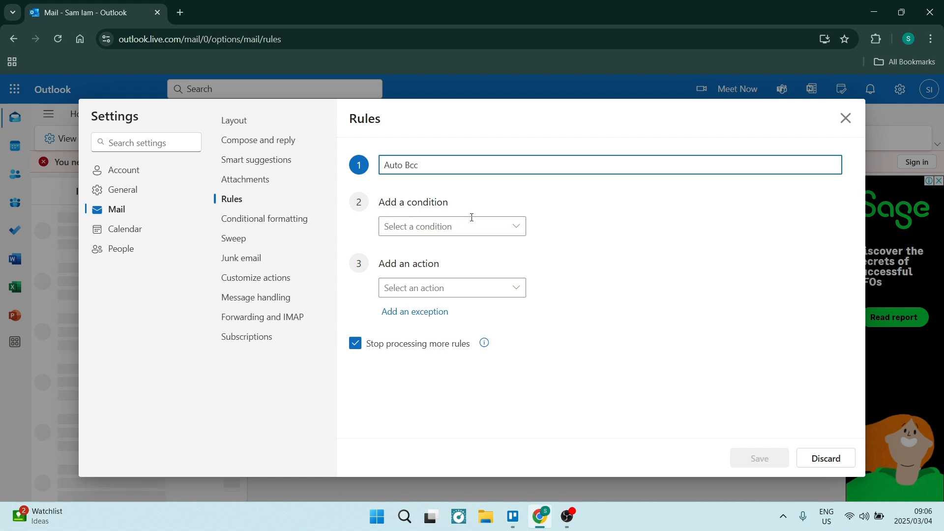
Step: Set the condition to messages received after 3/4/2025 and browse options for a second condition
left_click(451, 226)
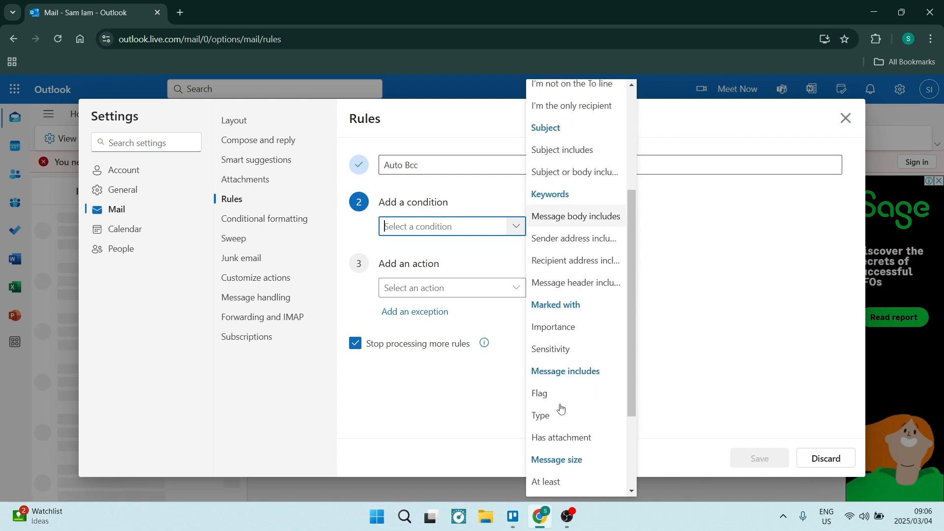
scroll("down", 3)
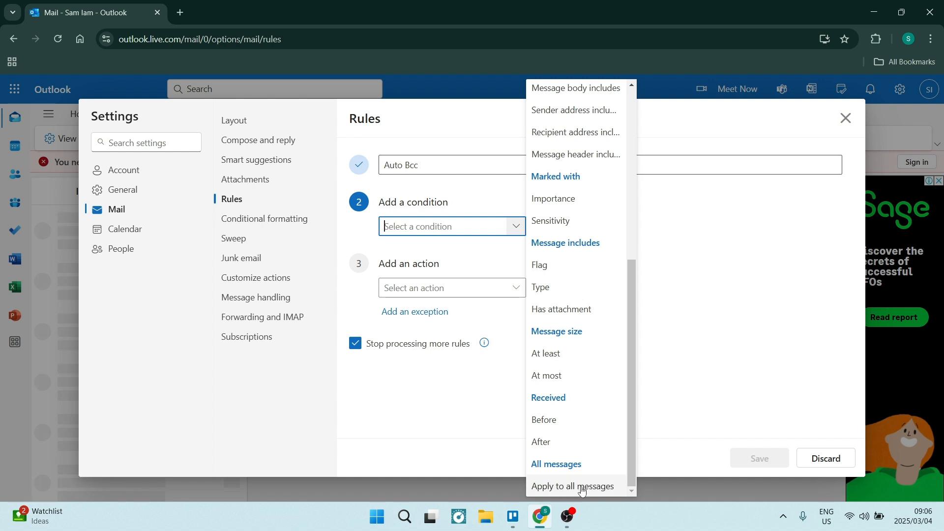
mouse_move(578, 482)
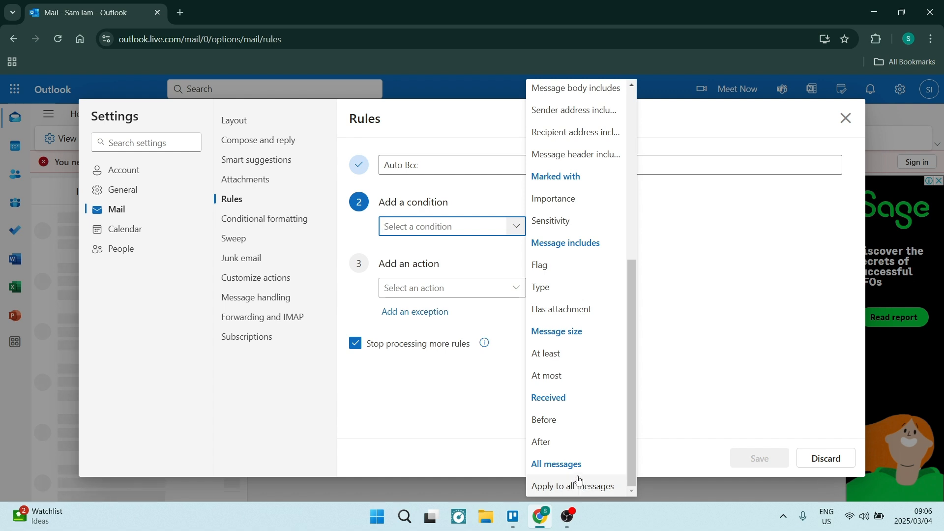
mouse_move(553, 420)
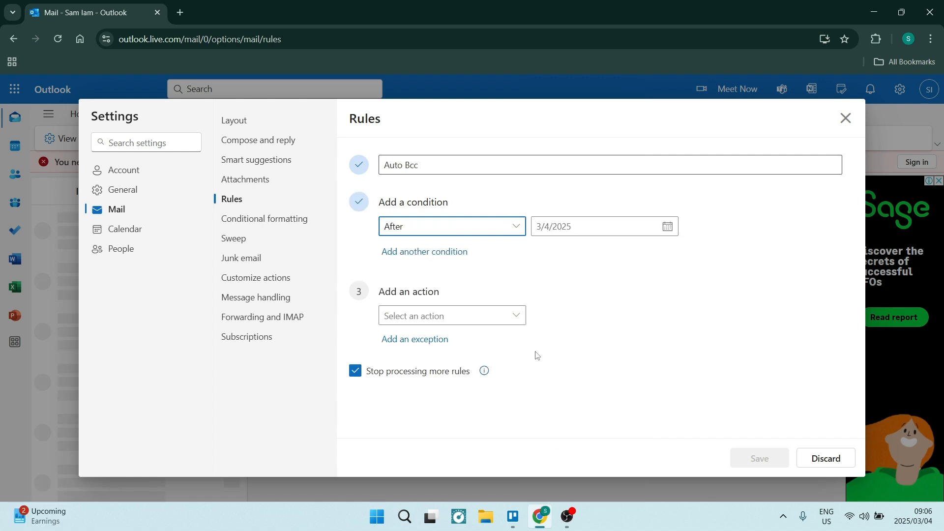
mouse_move(473, 277)
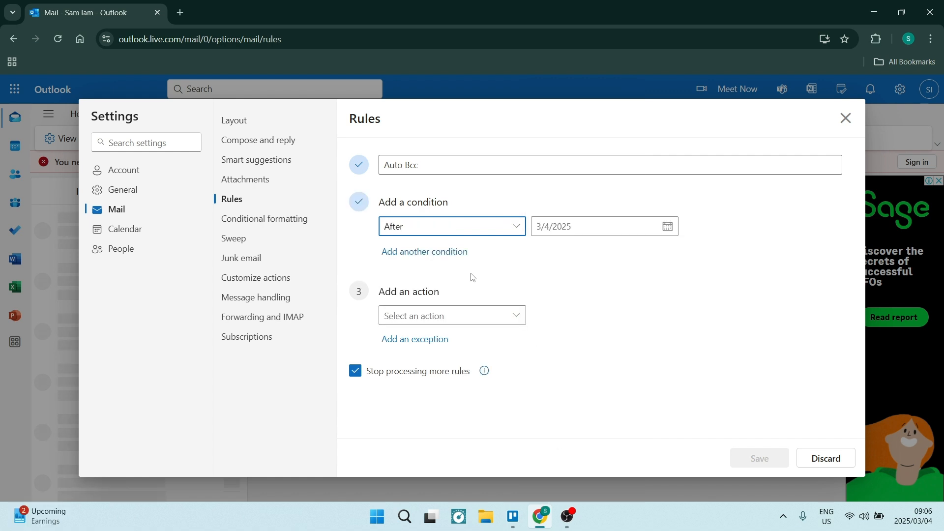
mouse_move(436, 254)
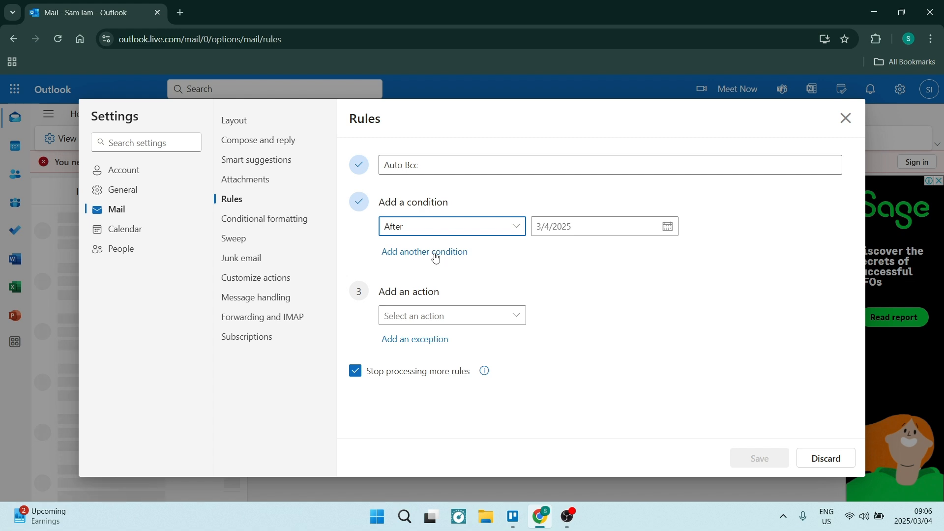
left_click(596, 226)
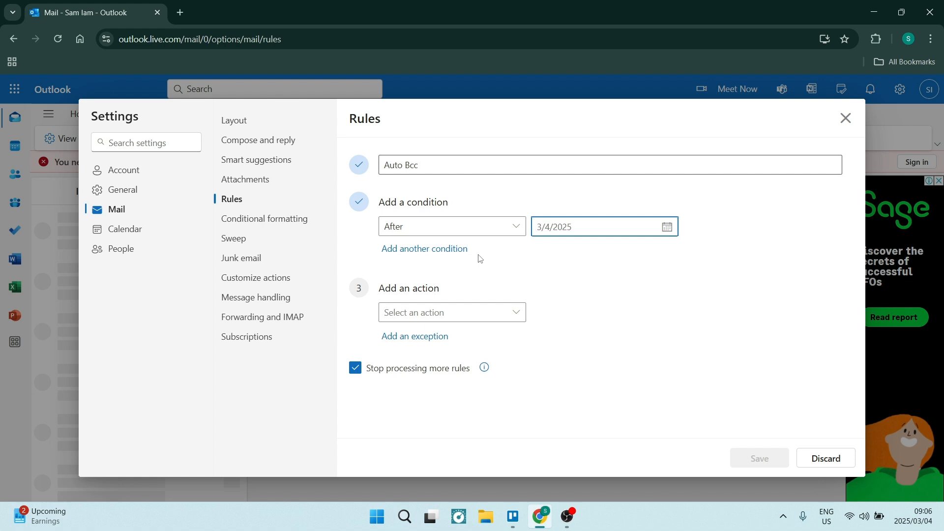
left_click(424, 249)
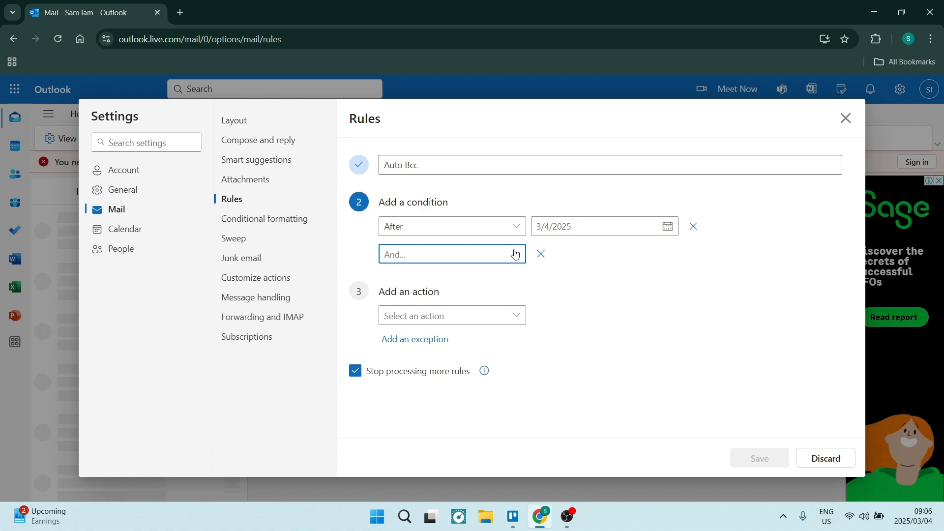
left_click(451, 254)
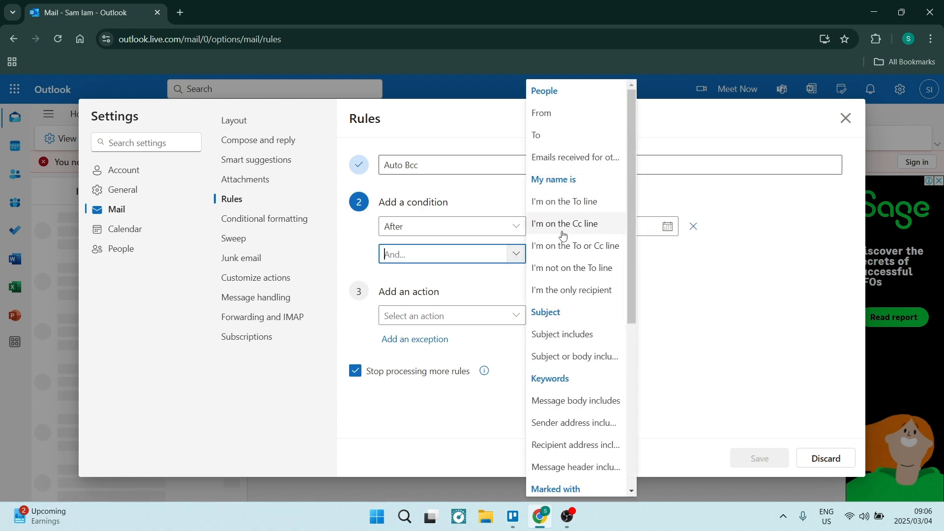
scroll("down", 3)
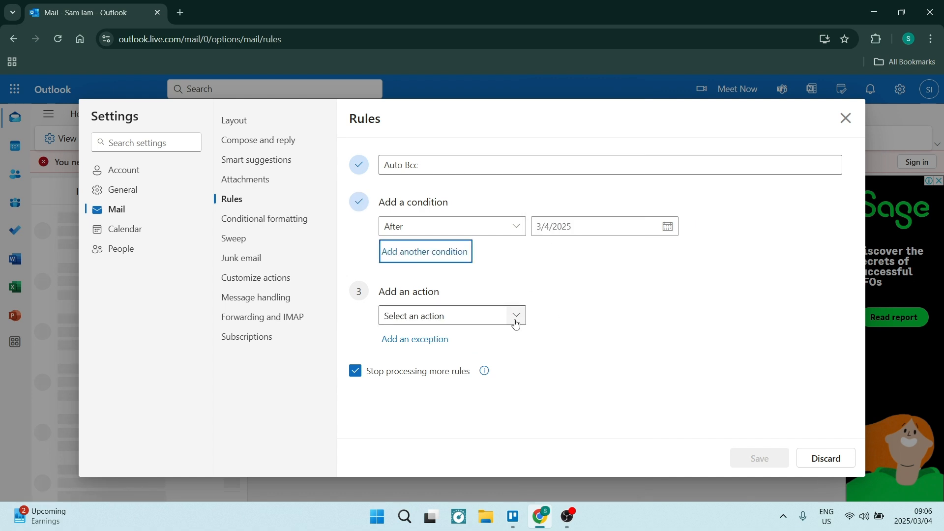
left_click(450, 316)
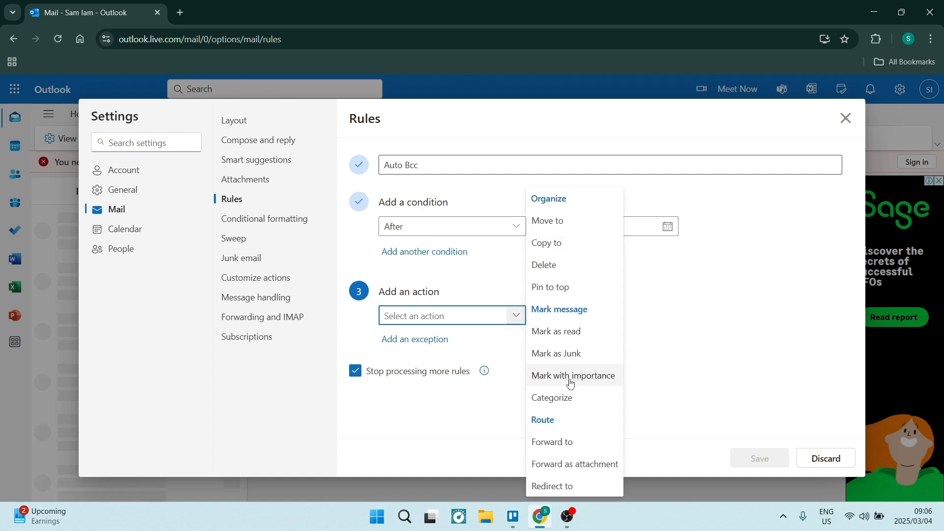
mouse_move(564, 442)
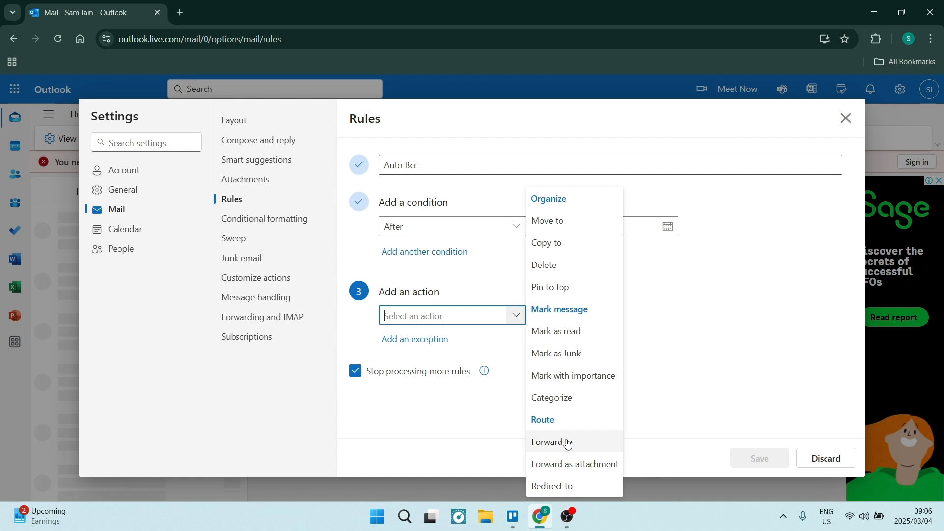
left_click(549, 441)
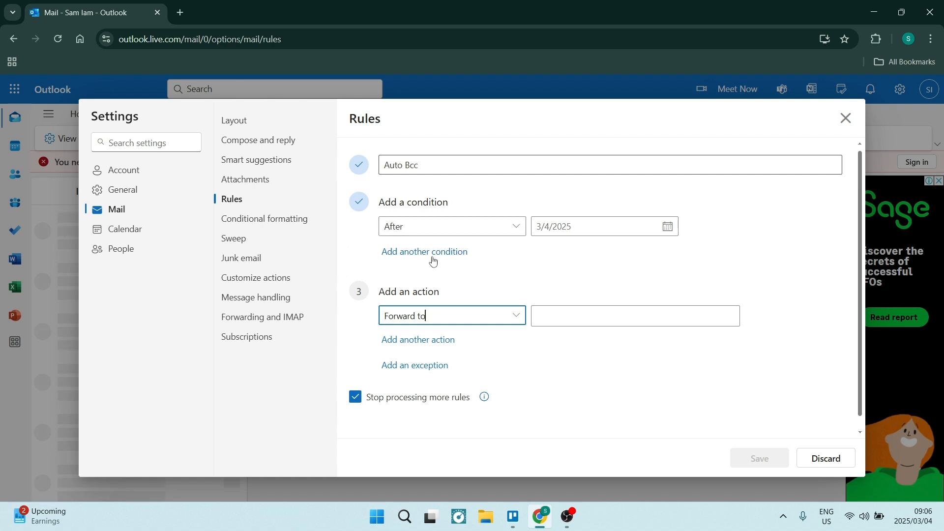
mouse_move(523, 286)
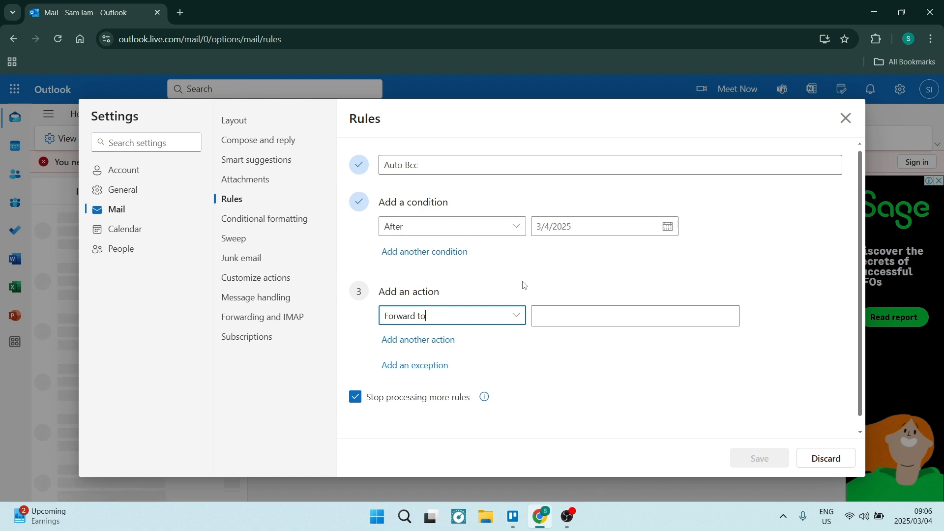
mouse_move(415, 411)
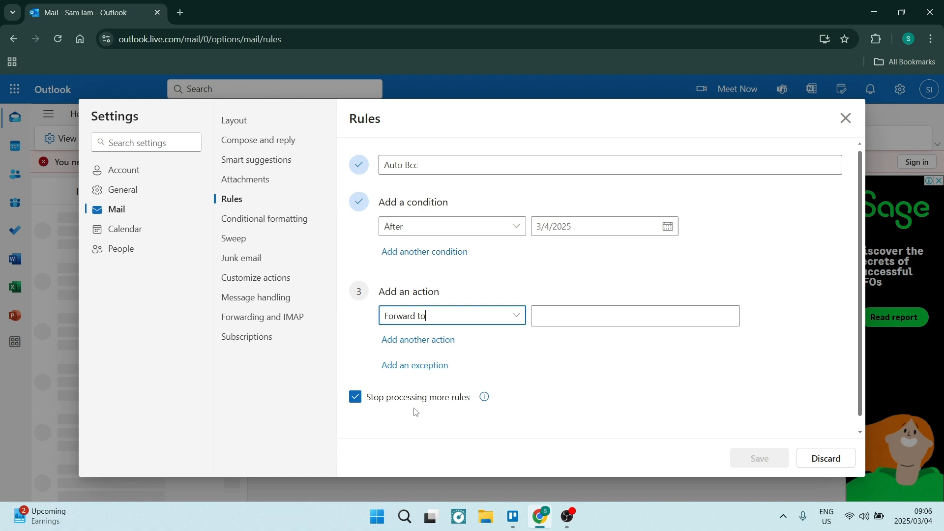
left_click(635, 316)
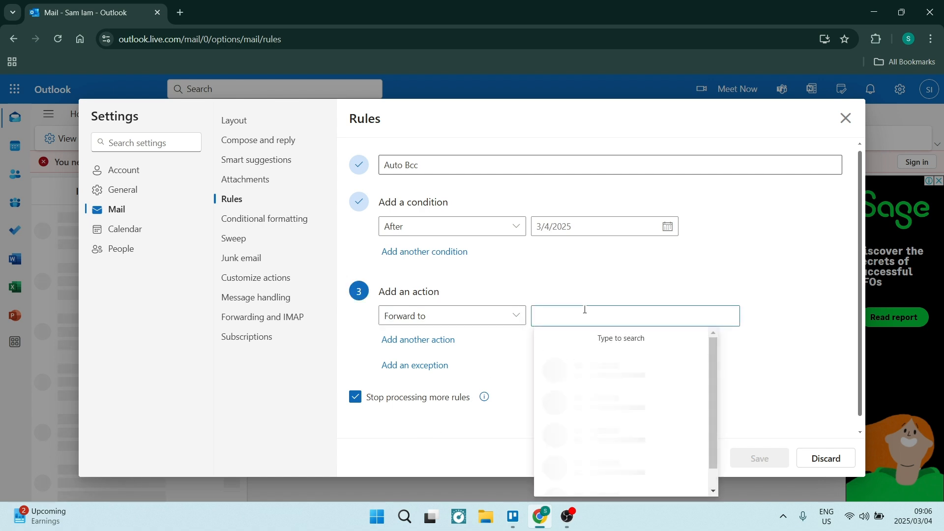
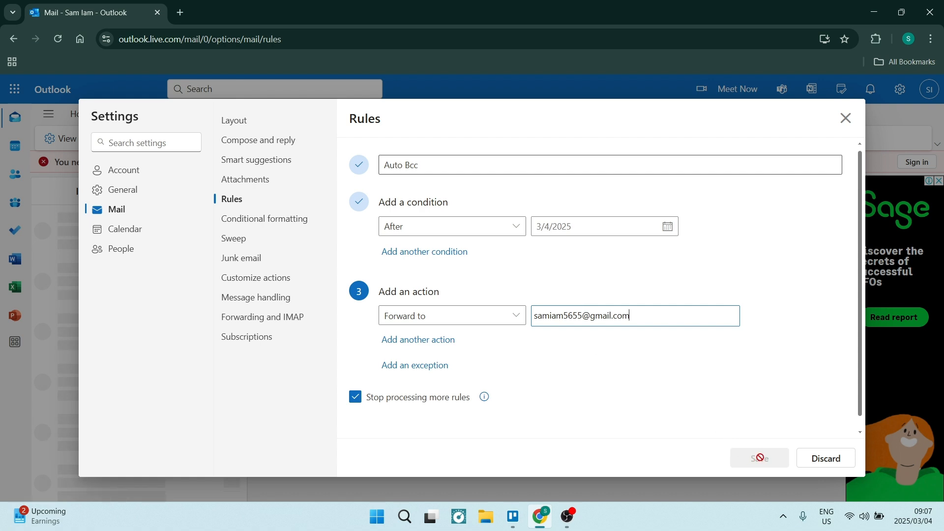
mouse_move(539, 258)
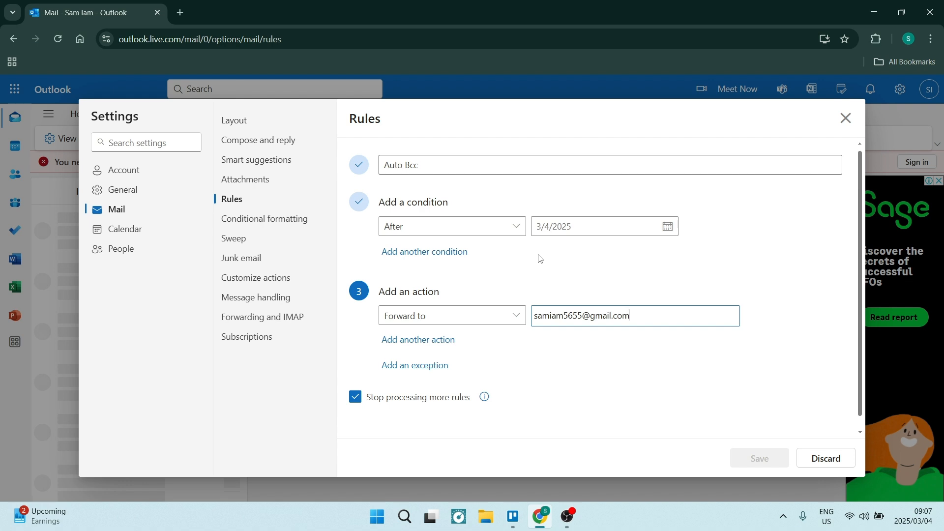